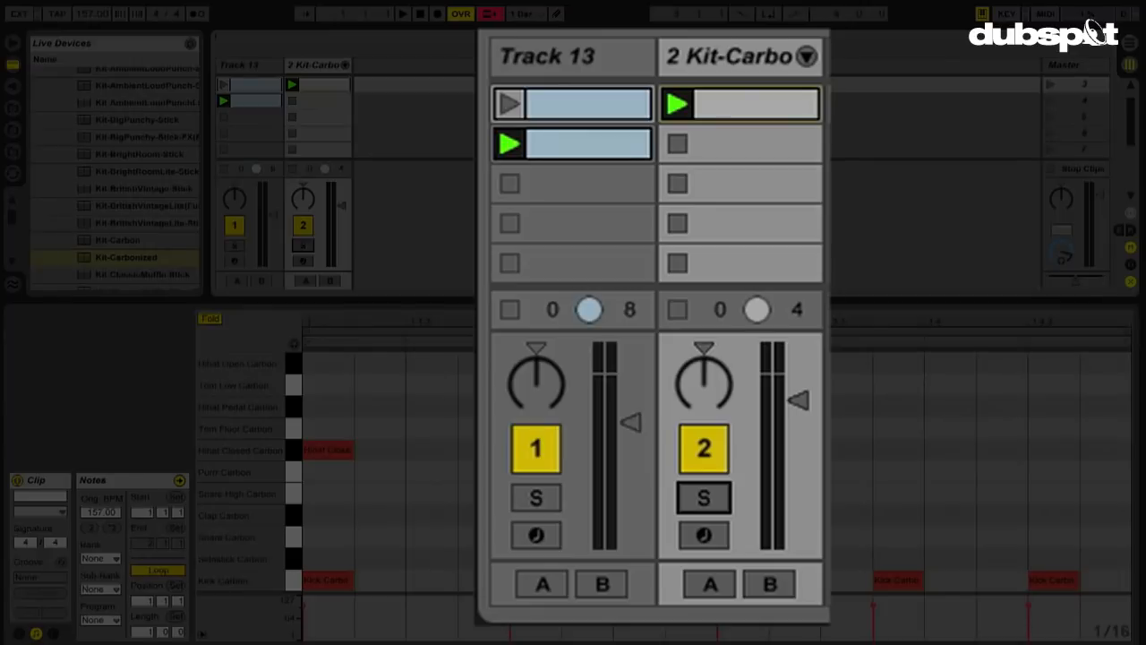
{"action": "mouse_move", "coordinate": [627, 75]}
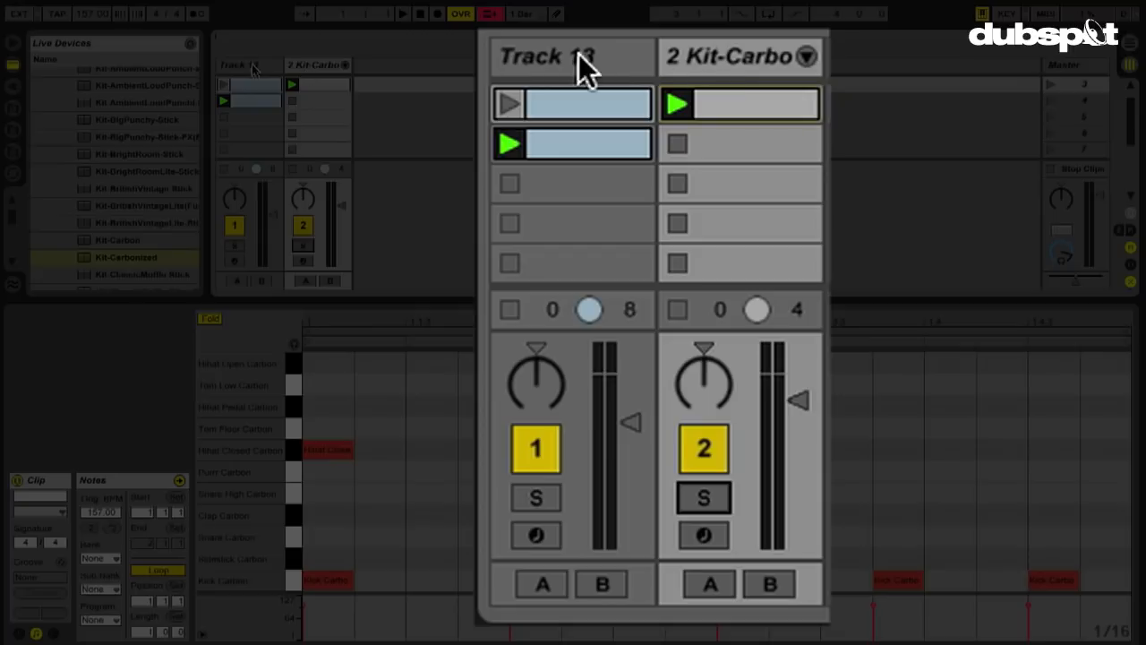
- Select Track 13's clip, unsolo it and switch the track off so only 2 Kit-Carbon plays
{"action": "left_click", "coordinate": [574, 143]}
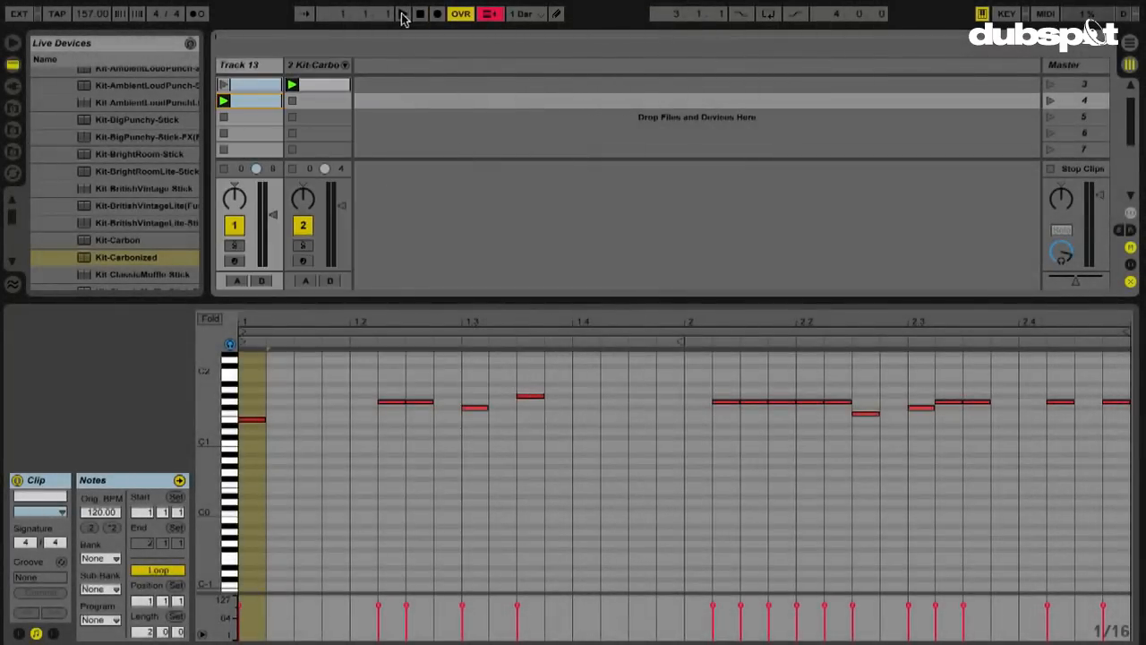
{"action": "left_click", "coordinate": [402, 15]}
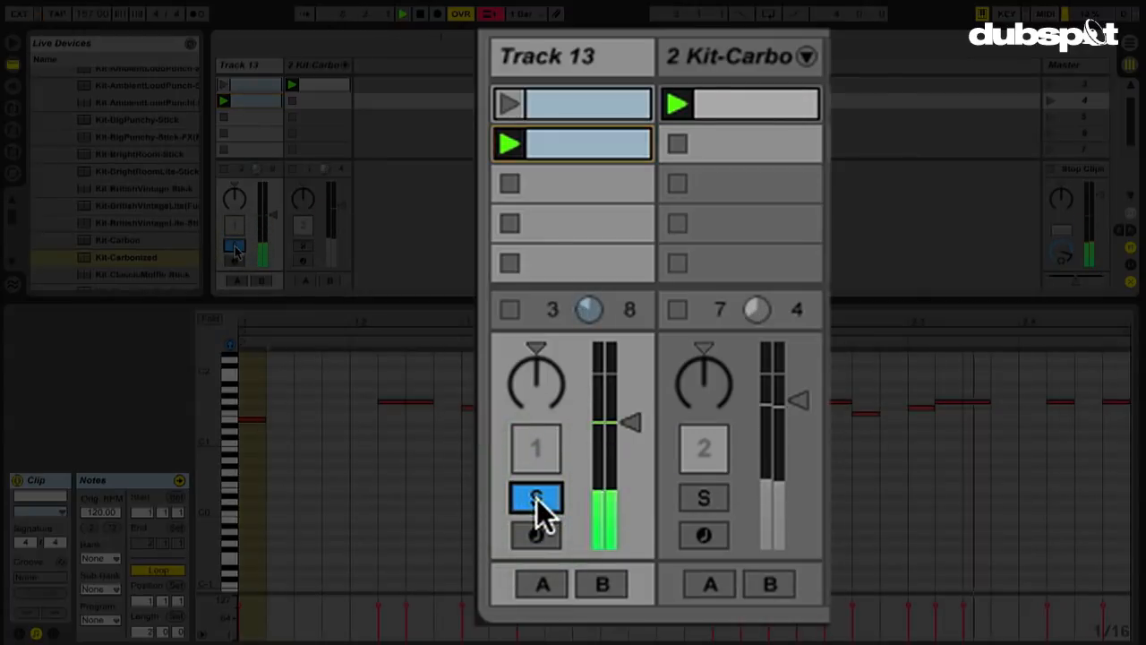
{"action": "left_click", "coordinate": [704, 498]}
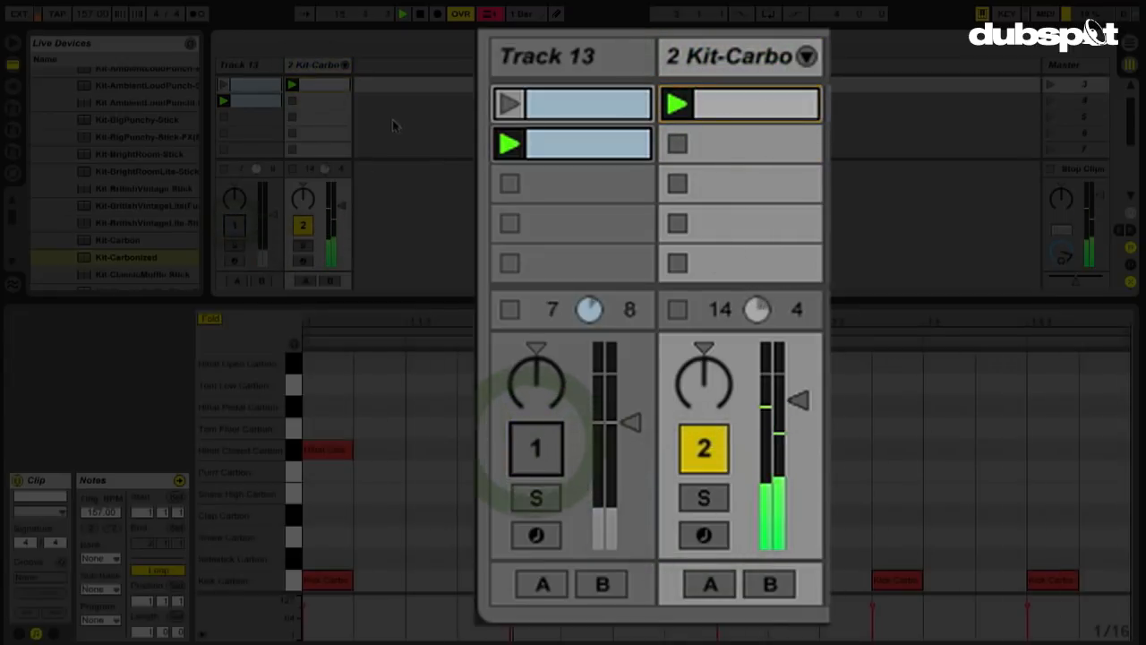
{"action": "left_click", "coordinate": [419, 15]}
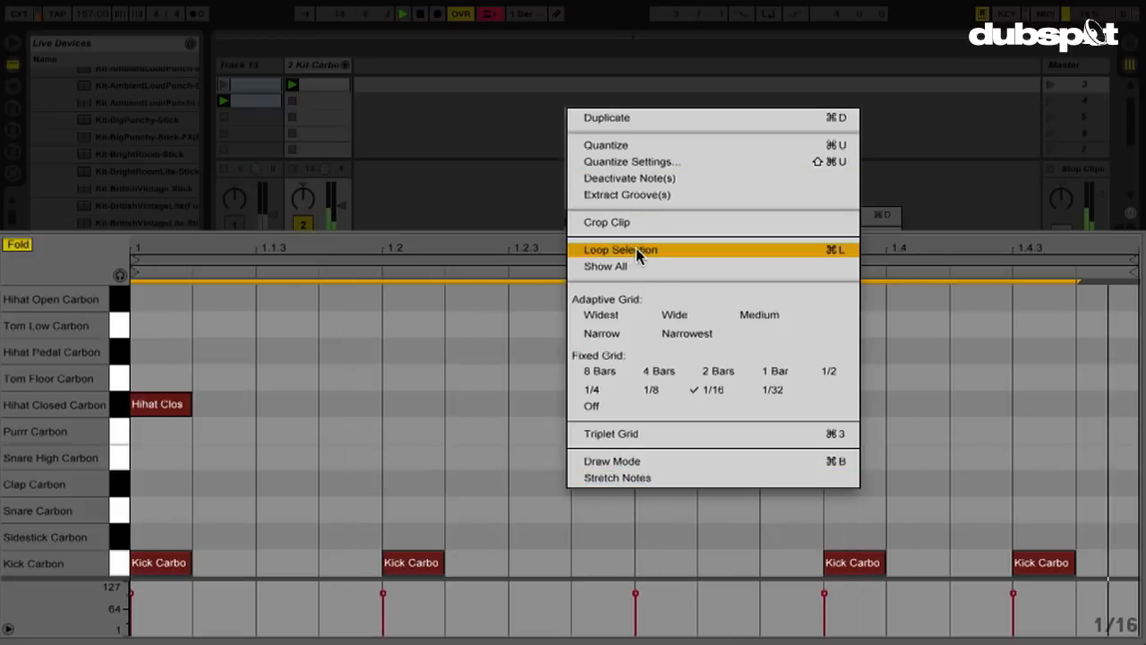
{"action": "mouse_move", "coordinate": [672, 477]}
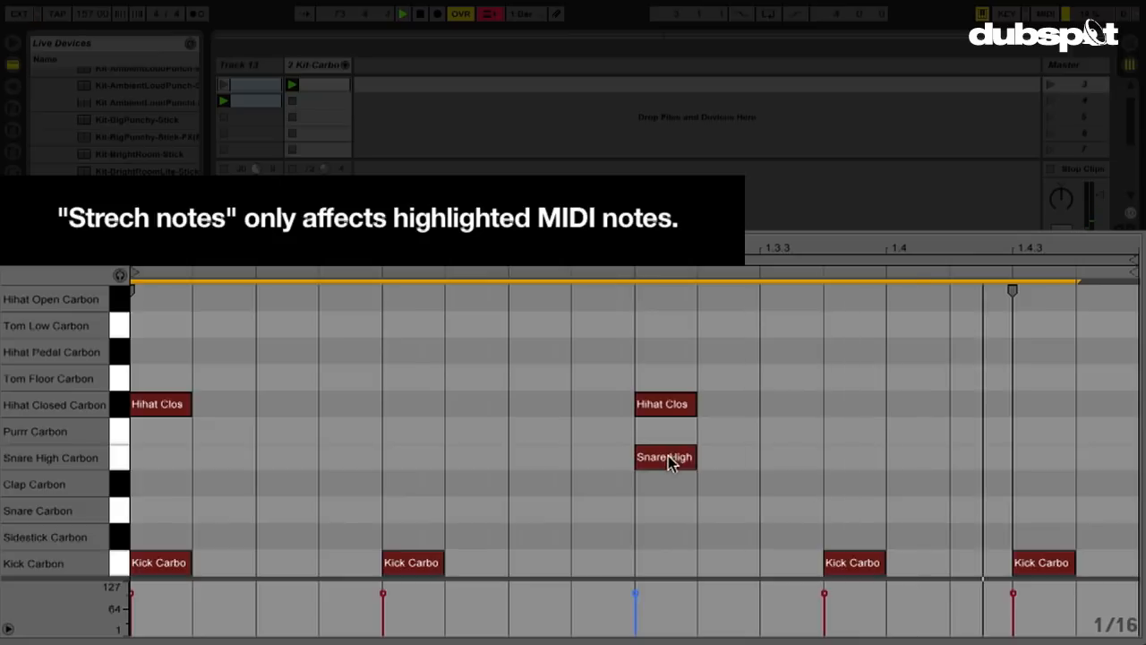
- Select the Snare High note at beat 1.3 in the drum clip
{"action": "left_click", "coordinate": [665, 457]}
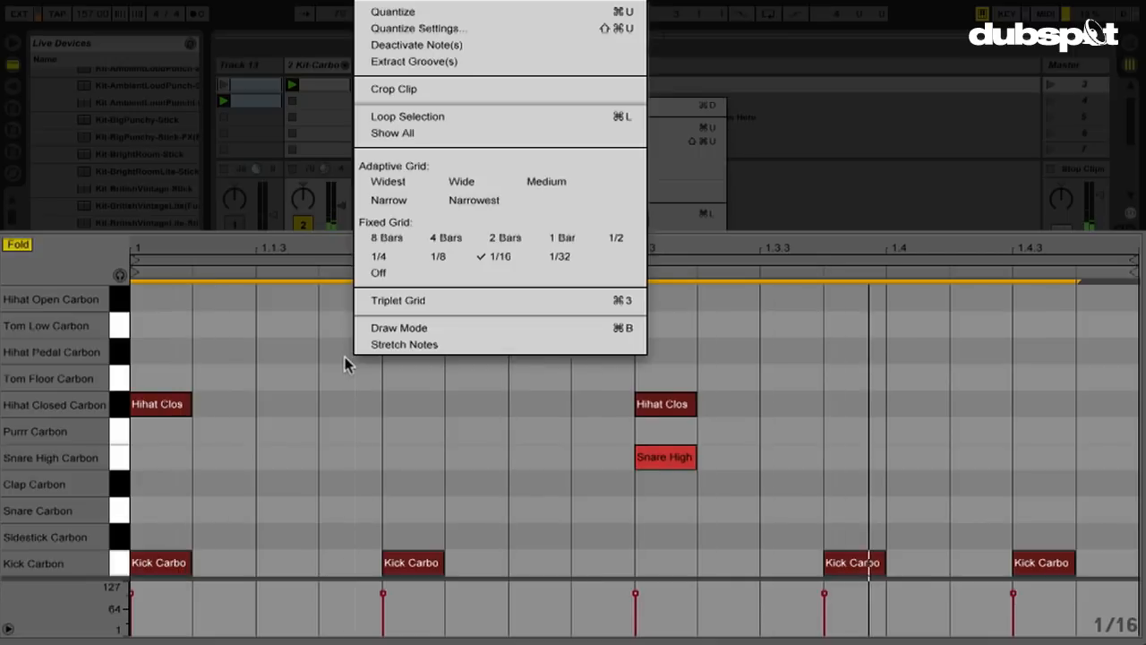
{"action": "mouse_move", "coordinate": [403, 344]}
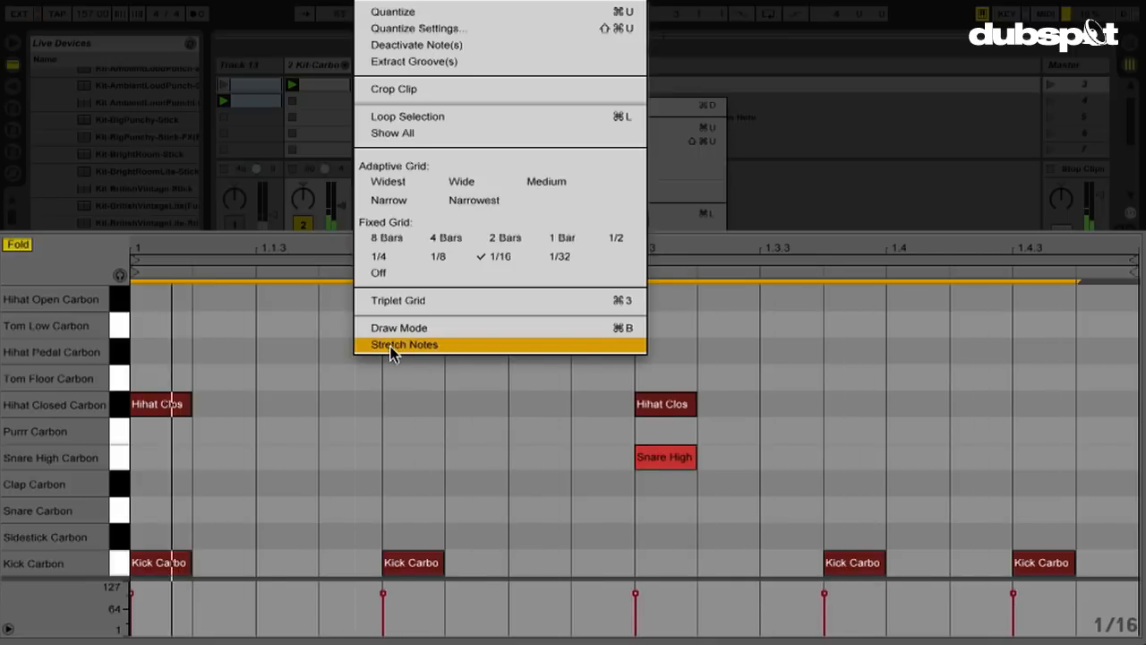
- Enable Stretch Notes for the selected drum notes in the MIDI Note Editor
{"action": "left_click", "coordinate": [405, 343]}
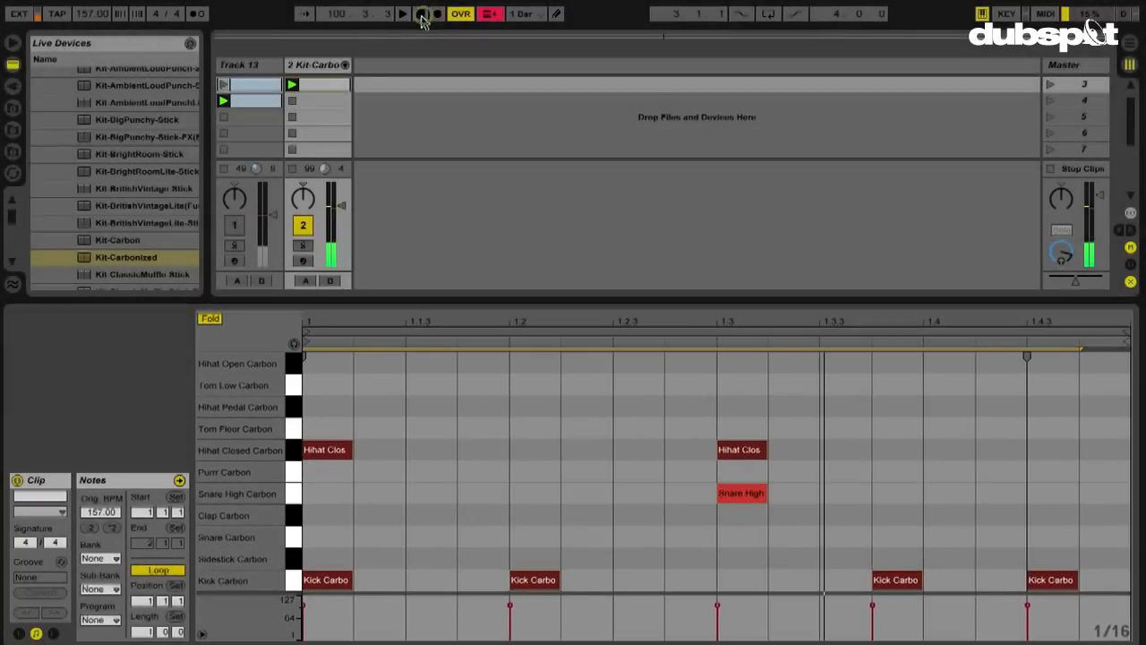
- Retime the drum notes with the stretch markers, play the pattern and record it into the Arrangement
{"action": "left_click", "coordinate": [419, 14]}
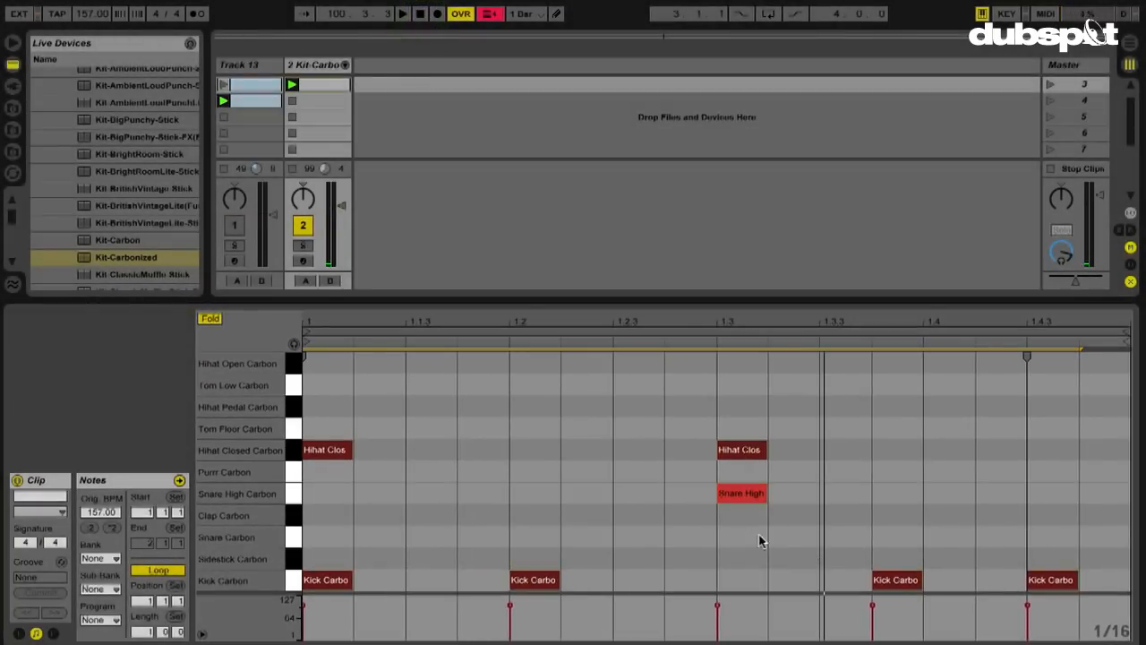
{"action": "mouse_move", "coordinate": [752, 527]}
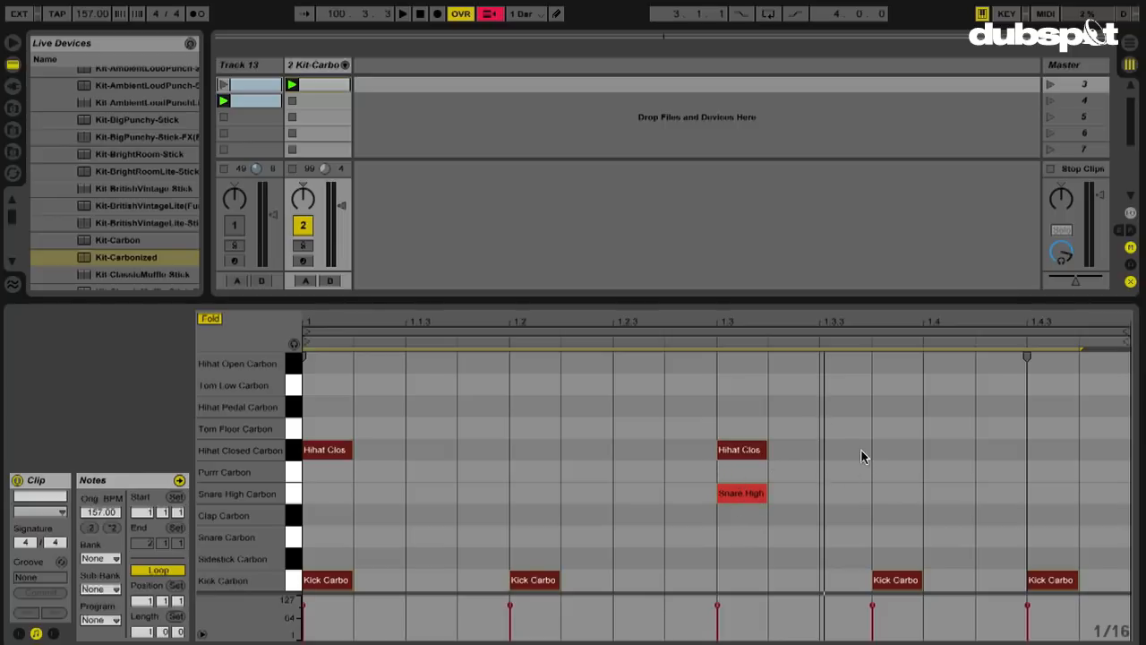
{"action": "mouse_move", "coordinate": [799, 423]}
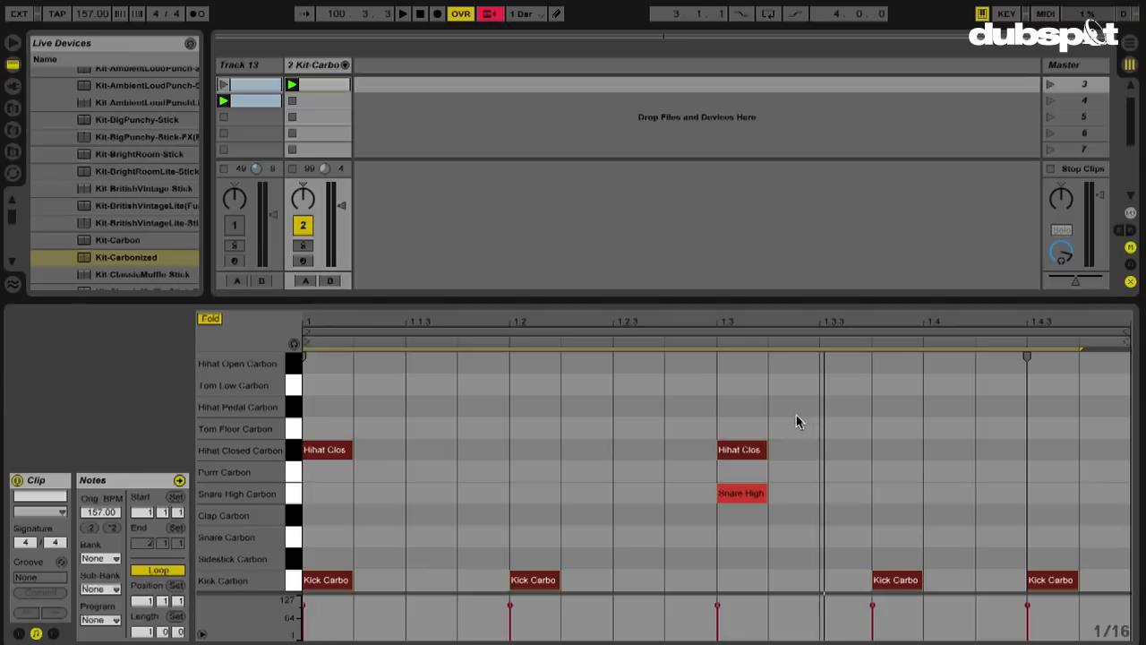
{"action": "mouse_move", "coordinate": [813, 421]}
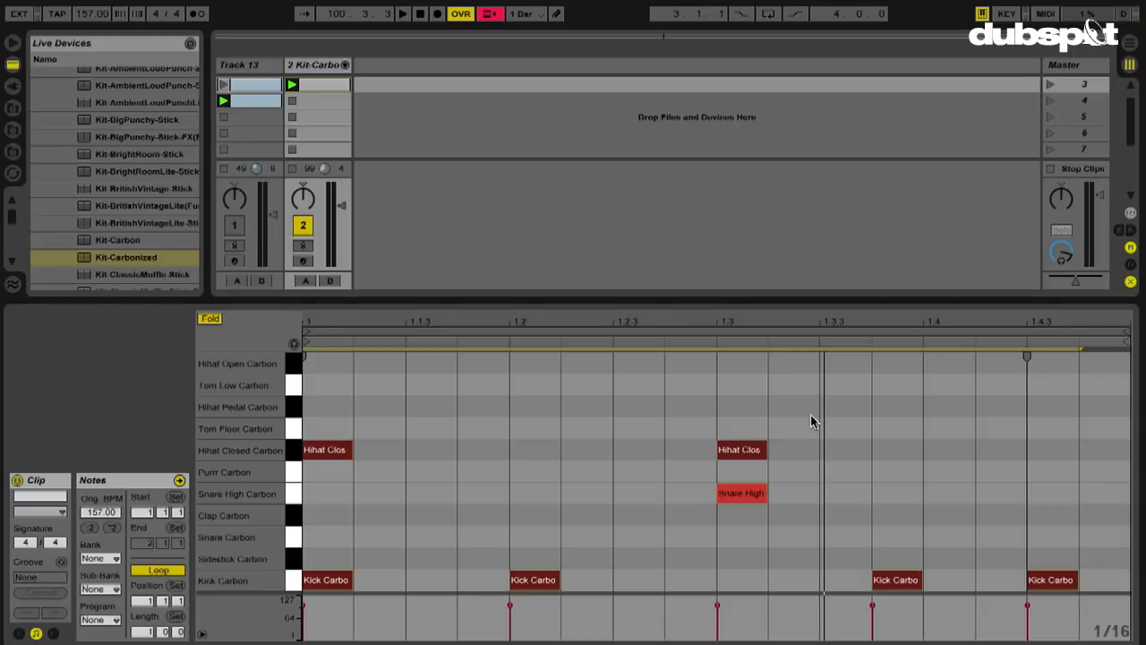
{"action": "mouse_move", "coordinate": [570, 177]}
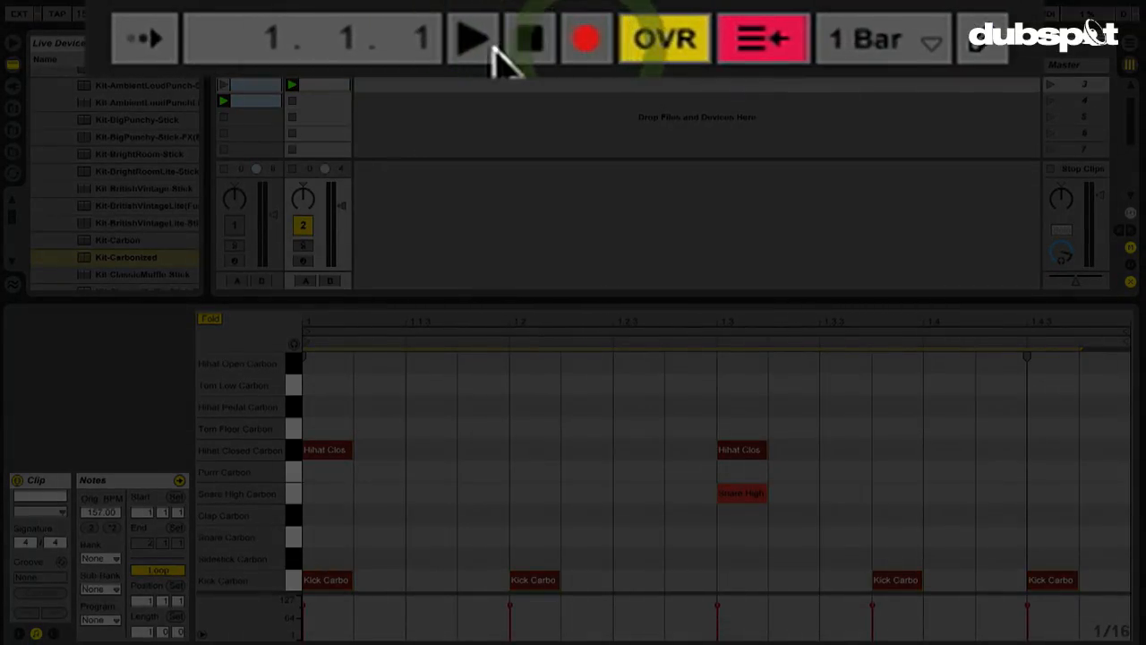
{"action": "left_click", "coordinate": [473, 40]}
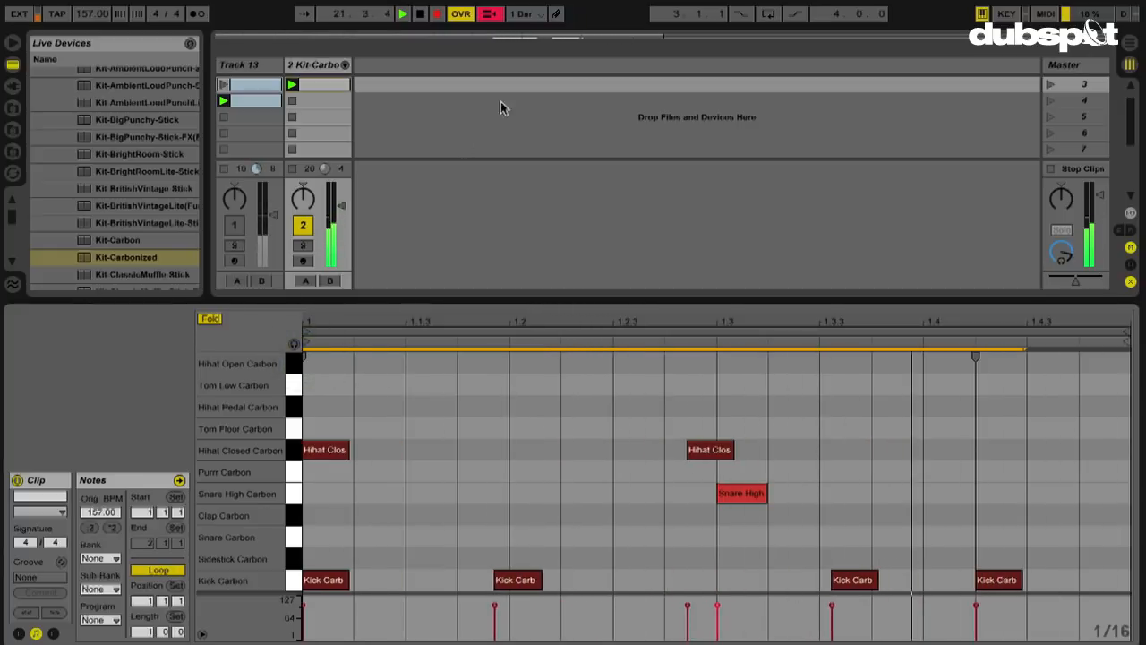
{"action": "left_click", "coordinate": [401, 14]}
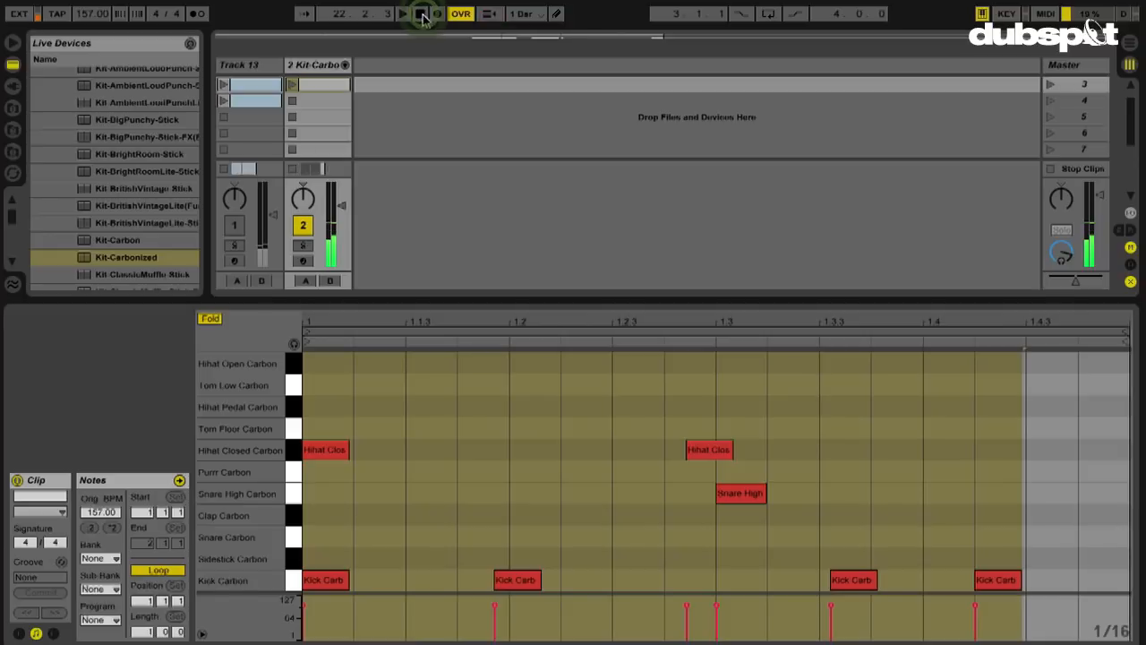
{"action": "left_click", "coordinate": [421, 14]}
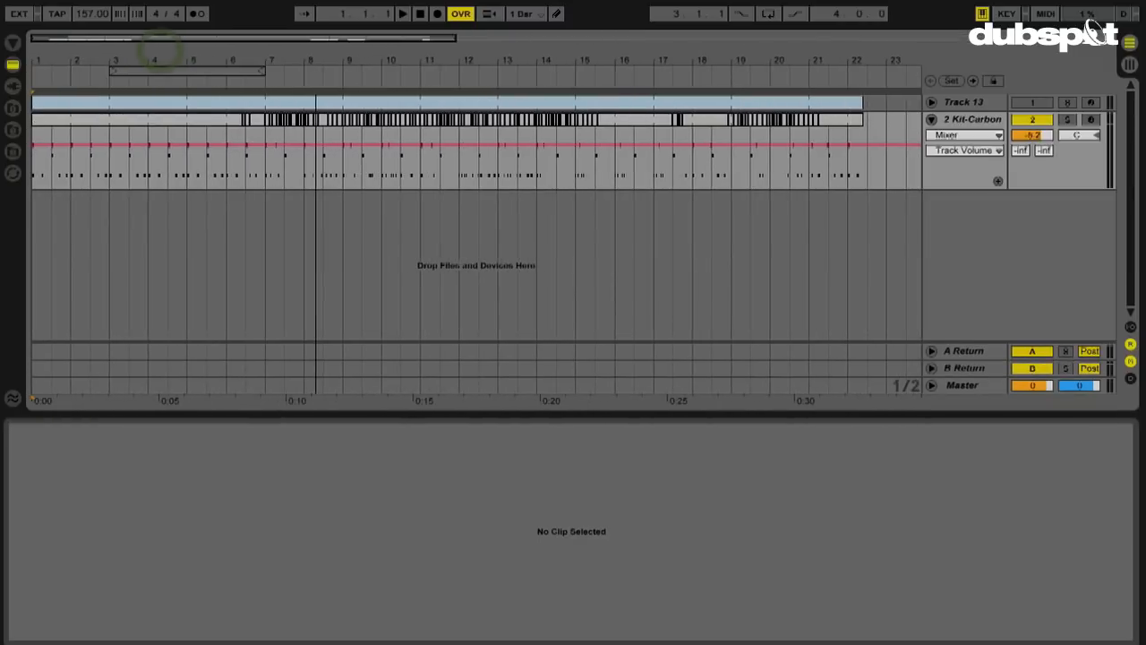
- Consolidate the recorded Arrangement clips into one long MIDI drum clip
{"action": "double_click", "coordinate": [288, 118]}
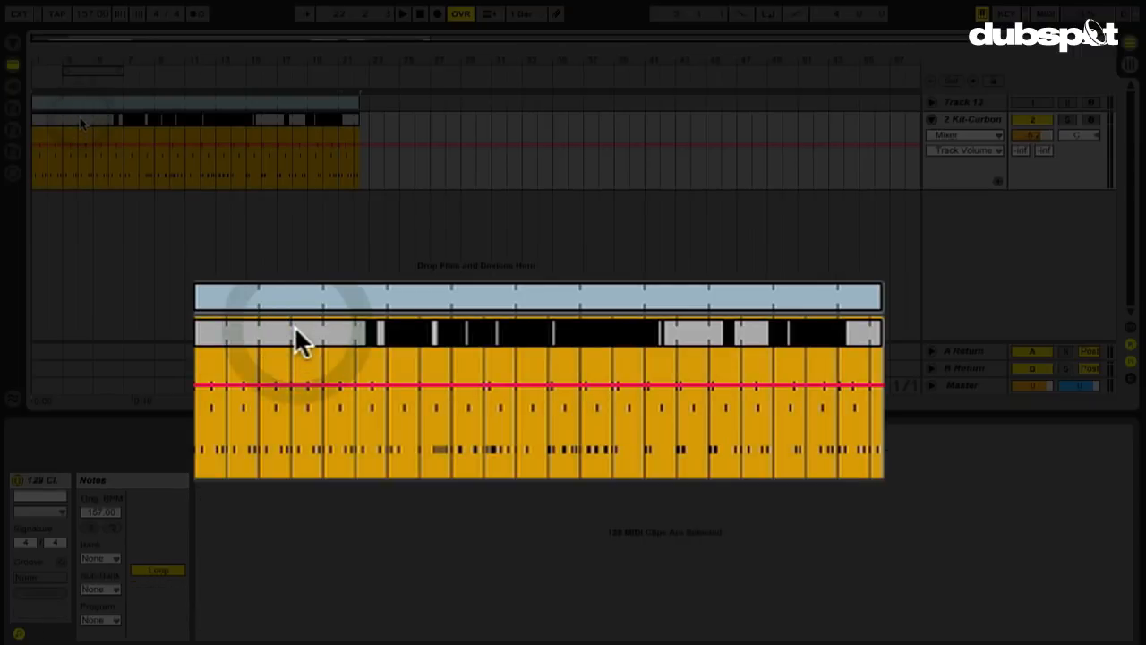
{"action": "right_click", "coordinate": [301, 340]}
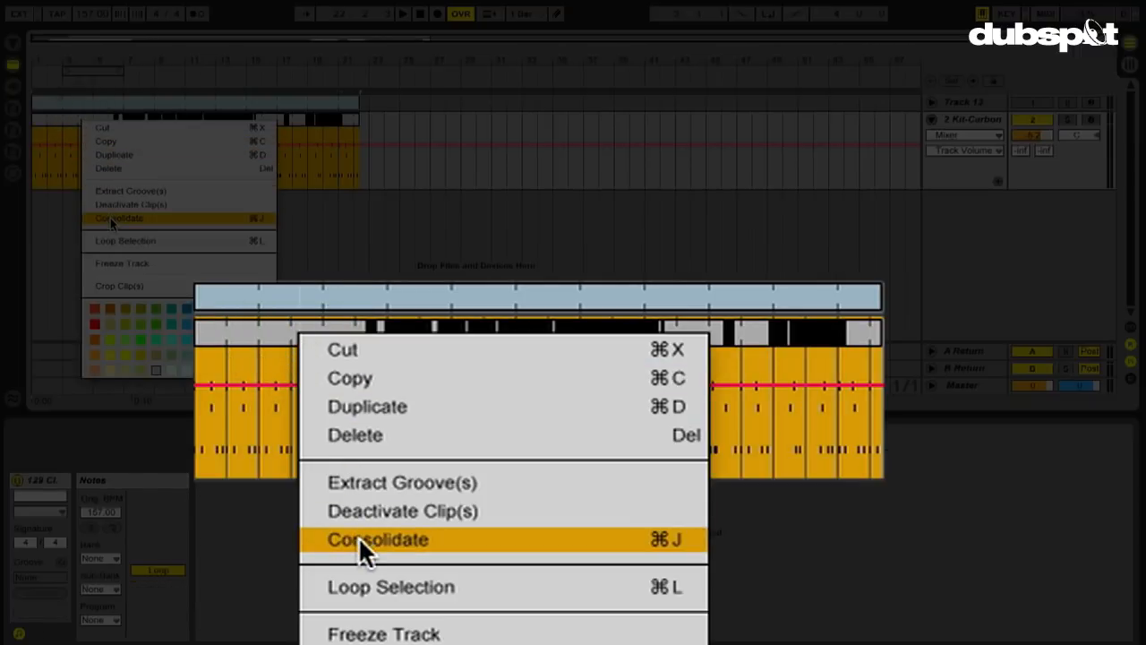
{"action": "left_click", "coordinate": [376, 539]}
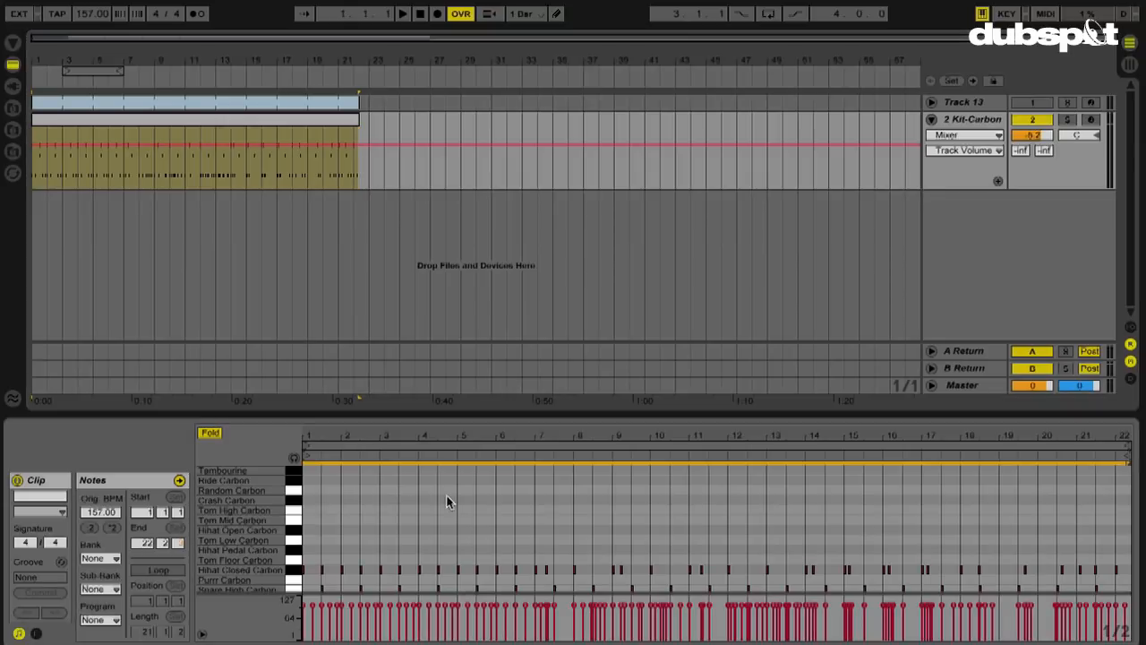
- Quantize the clip's note starts and ends to 1/16 at 79% via Quantize Settings
{"action": "right_click", "coordinate": [448, 501]}
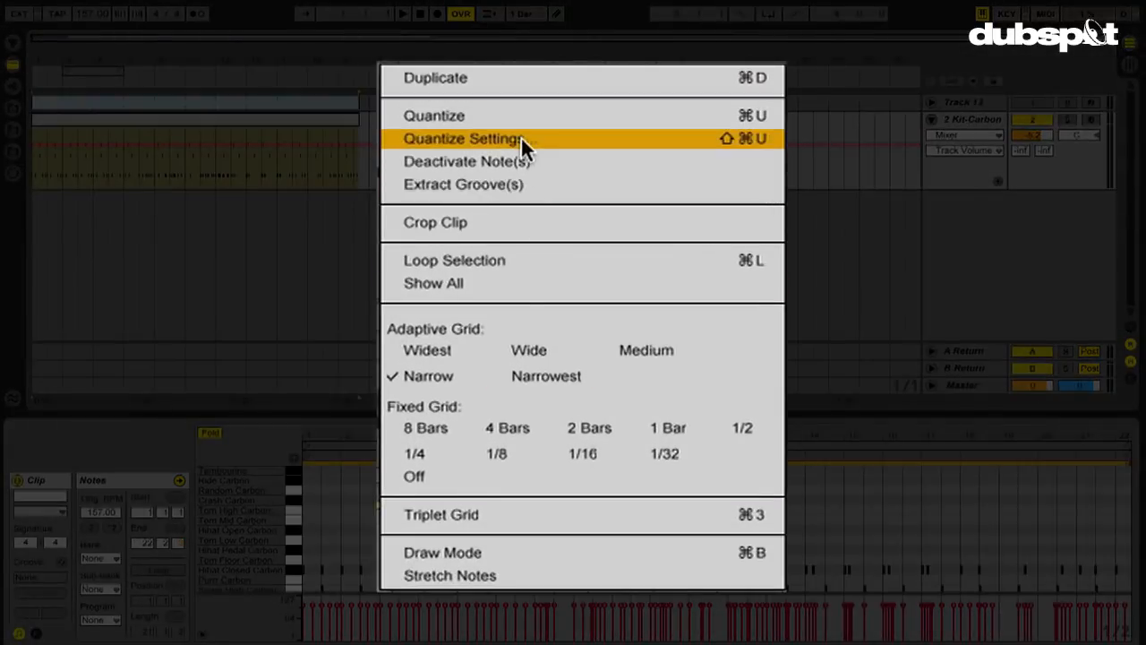
{"action": "left_click", "coordinate": [462, 138]}
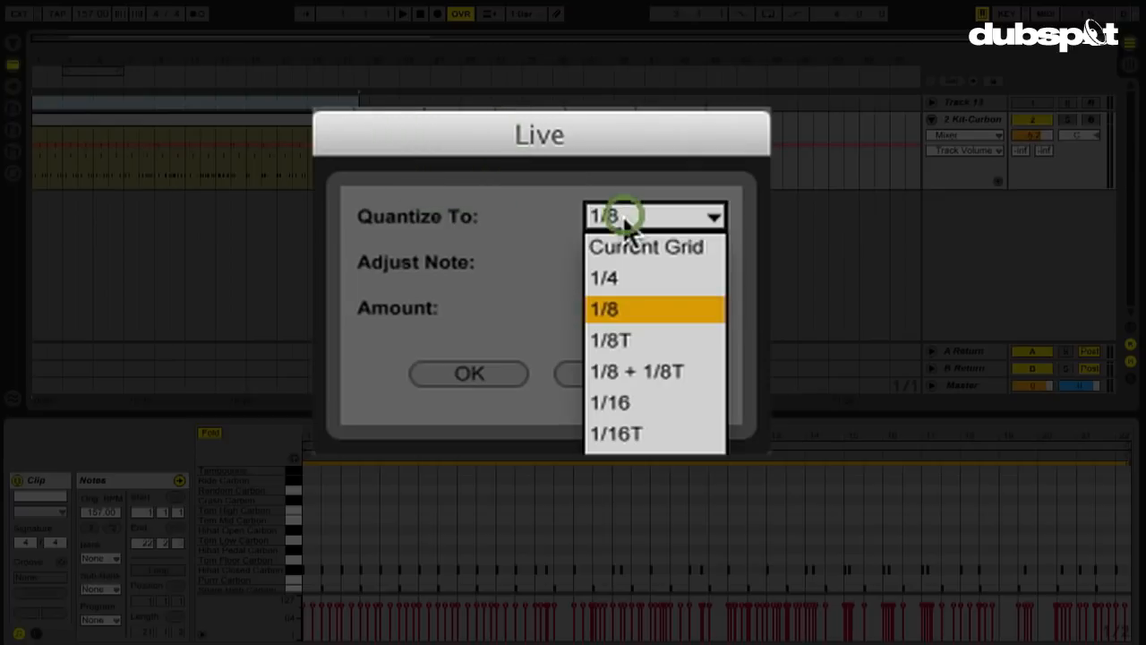
{"action": "left_click", "coordinate": [609, 401]}
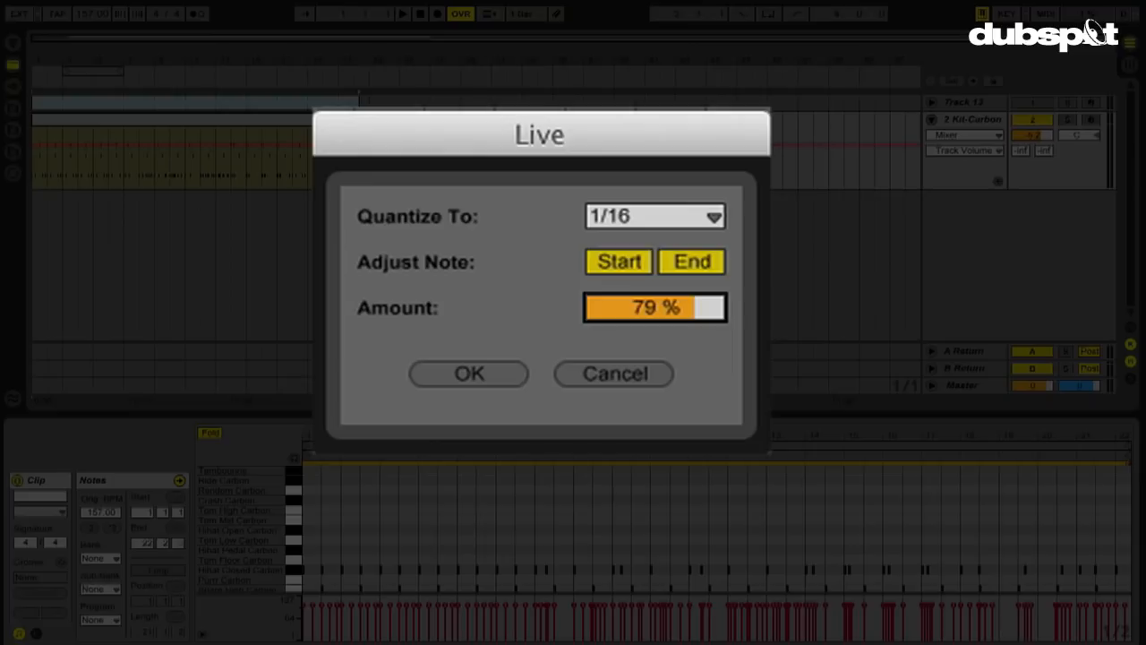
{"action": "left_click", "coordinate": [469, 375]}
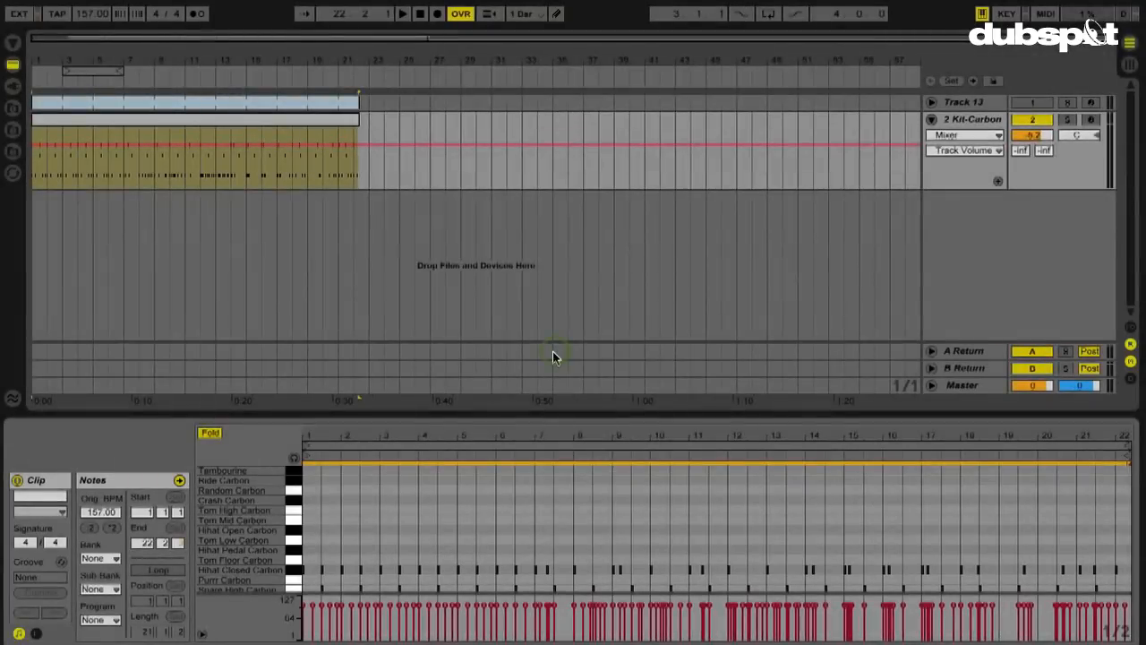
- Paste the quantized clip into an empty Kit-Carbon Session slot and launch it
{"action": "left_click", "coordinate": [319, 122]}
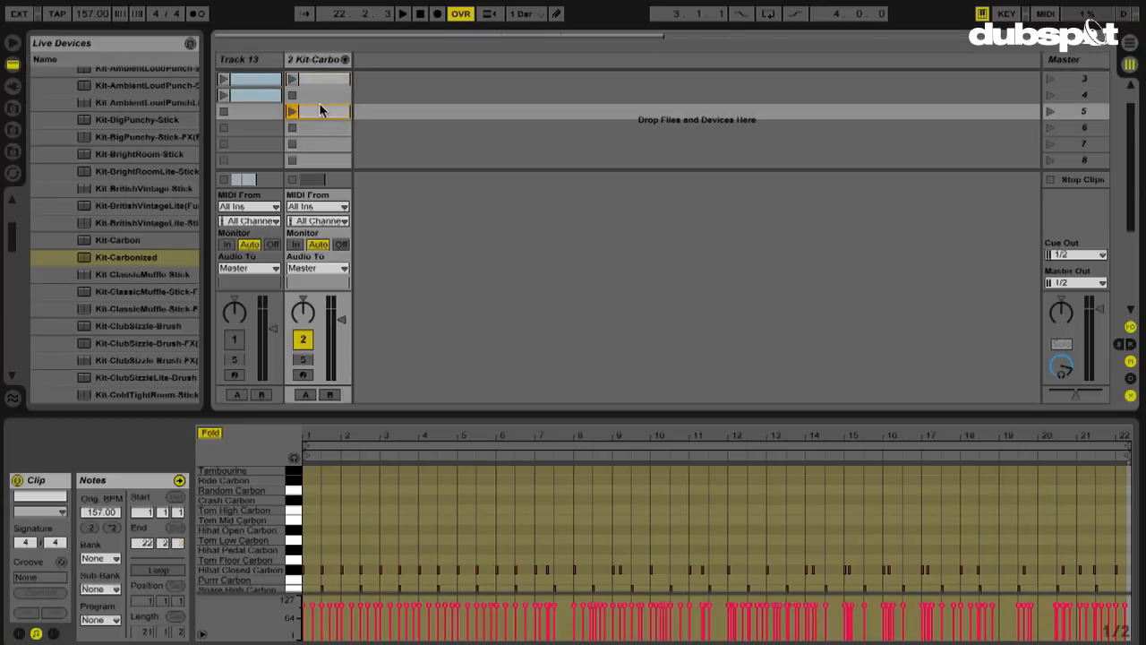
{"action": "left_click", "coordinate": [292, 111]}
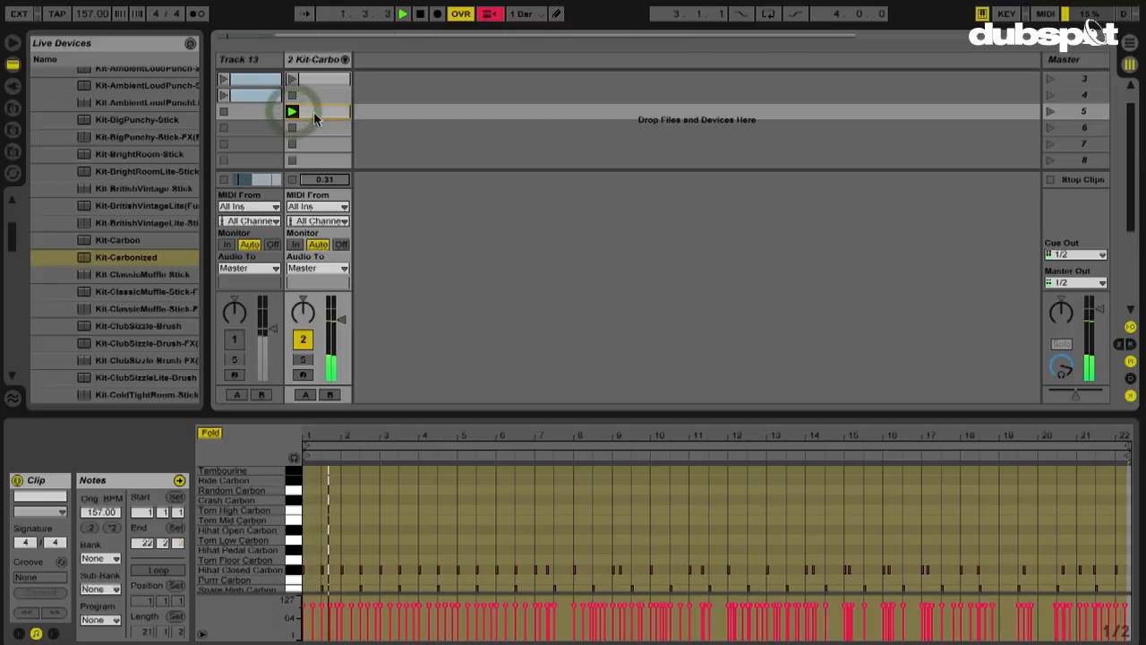
{"action": "left_click", "coordinate": [291, 111]}
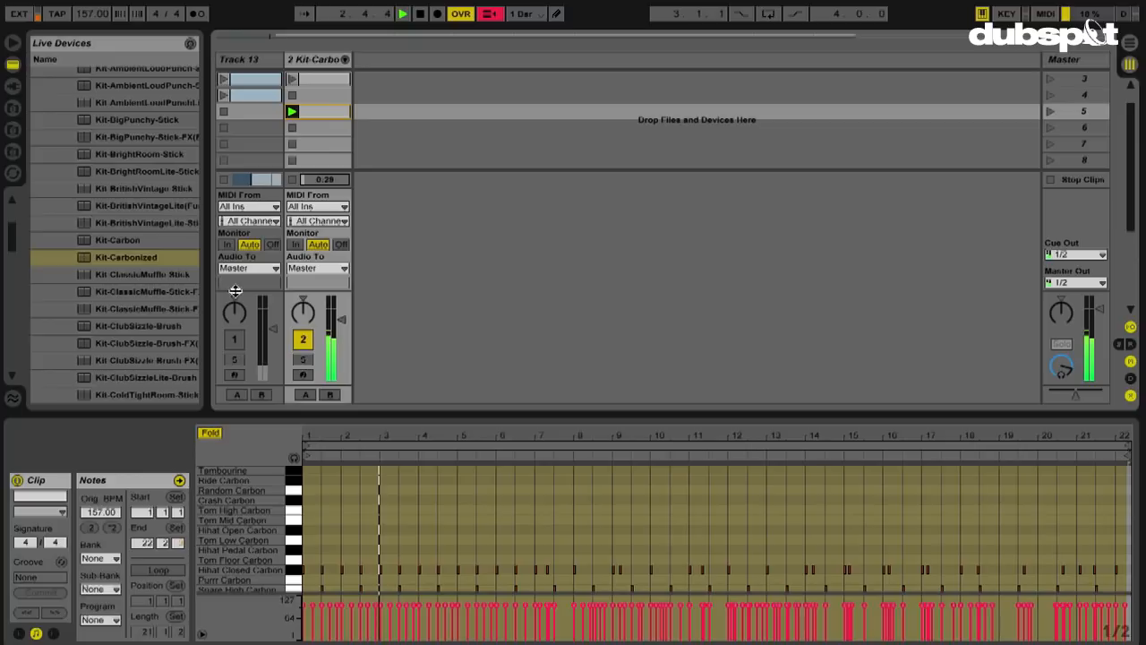